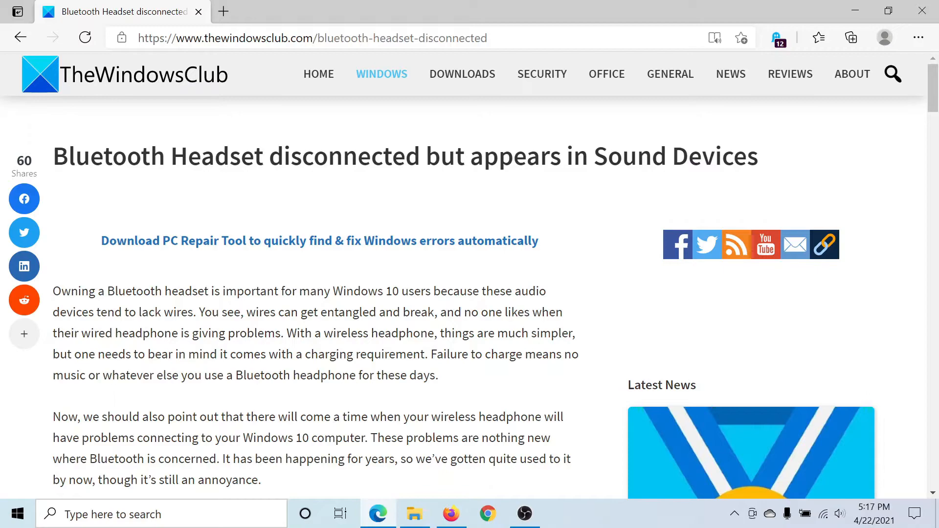
Step: Scroll the TheWindowsClub article down to '2] Set the headphone as default'
{"action": "scroll", "scroll_direction": "down", "scroll_amount": 3}
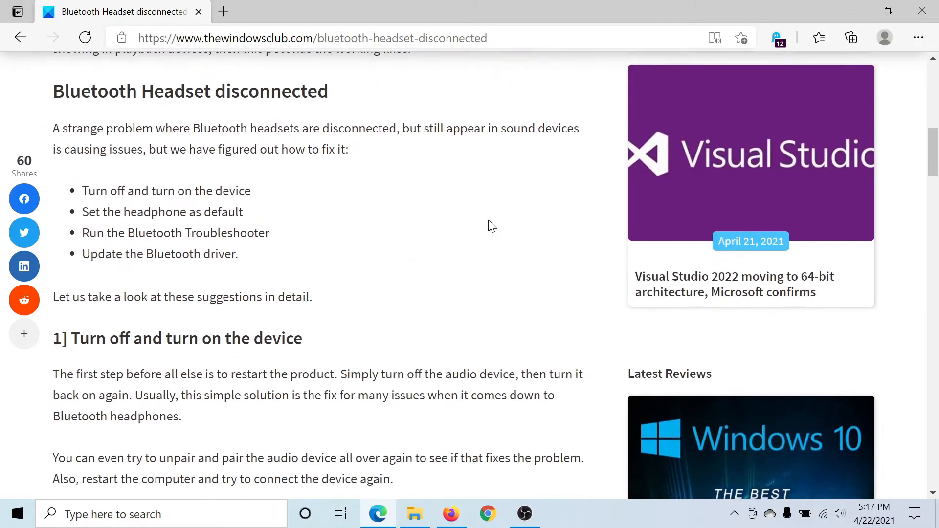
{"action": "scroll", "scroll_direction": "down", "scroll_amount": 3}
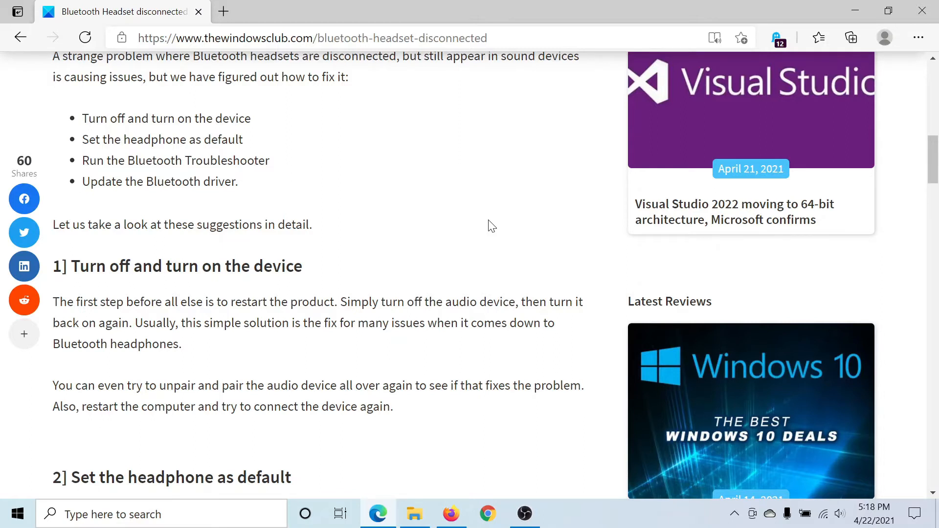
{"action": "mouse_move", "coordinate": [487, 230]}
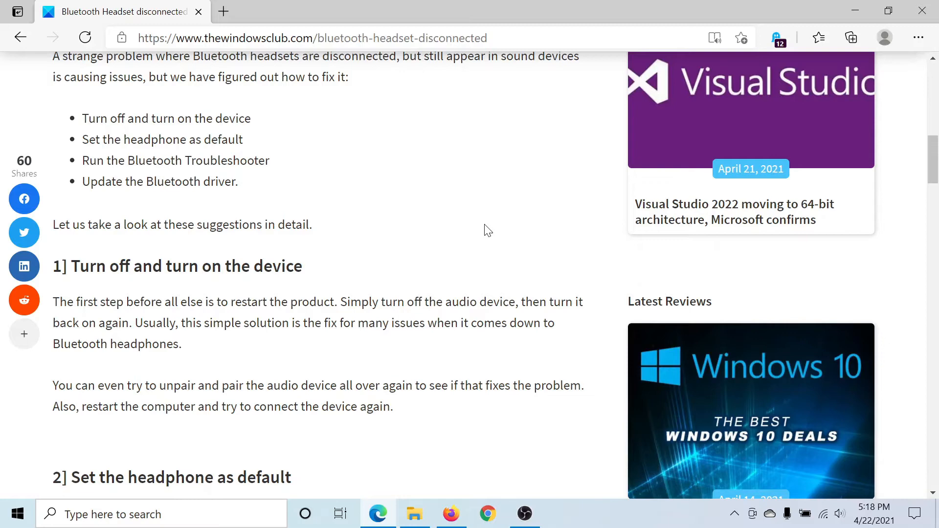
{"action": "scroll", "scroll_direction": "down", "scroll_amount": 3}
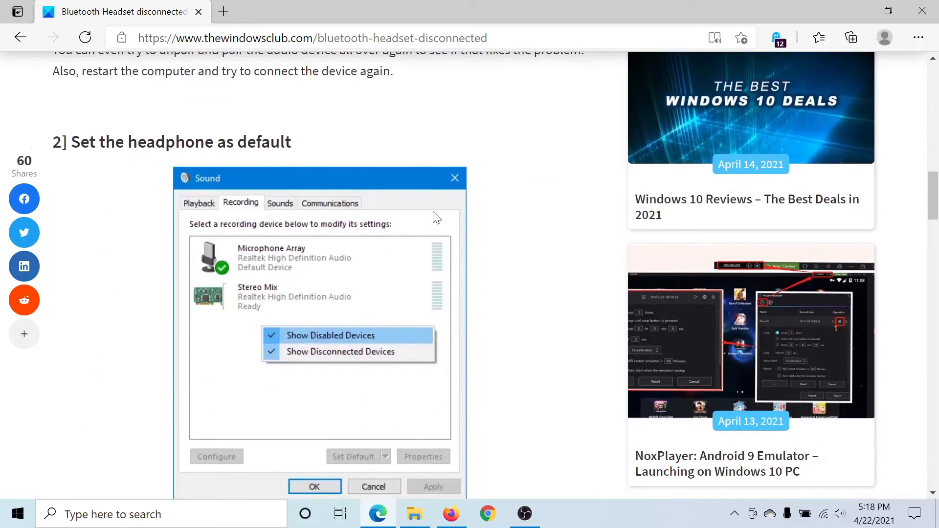
{"action": "right_click", "coordinate": [840, 514]}
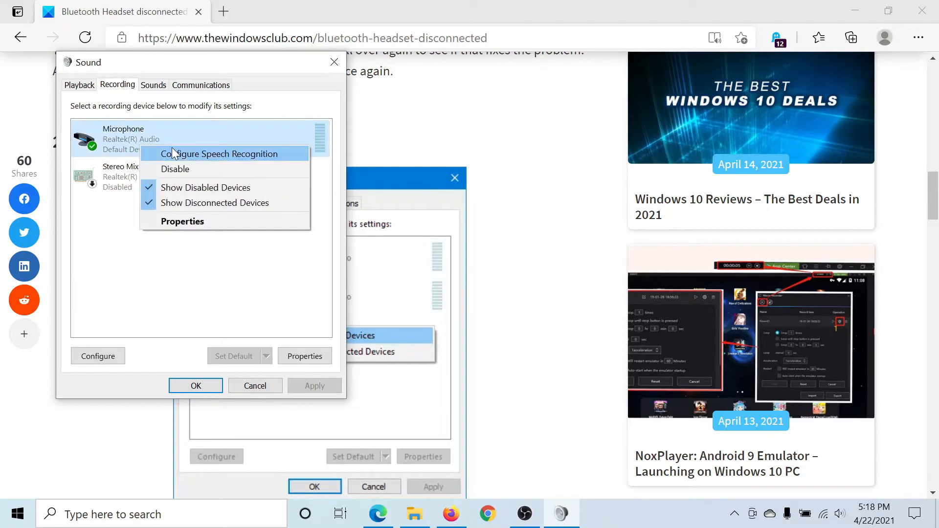
{"action": "right_click", "coordinate": [120, 176]}
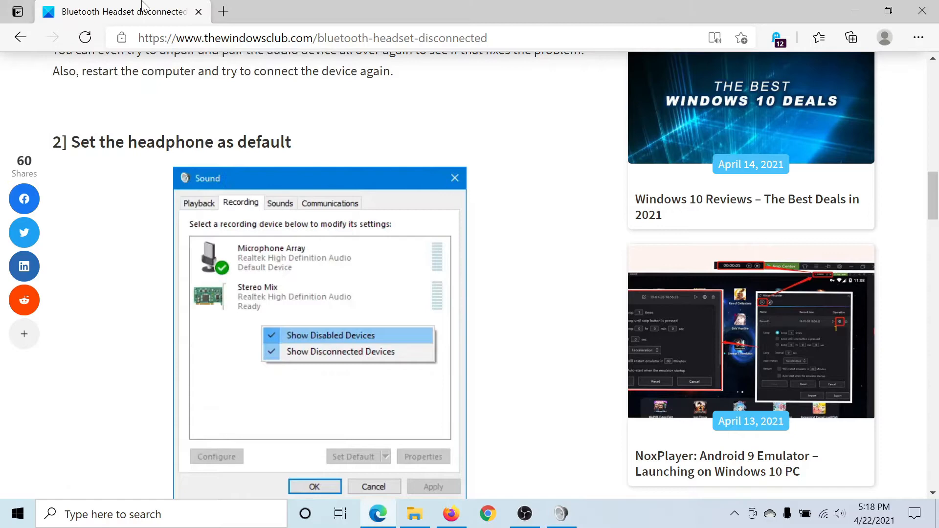
Step: Scroll to '3] Run the Bluetooth Troubleshooter' and bring up the Start menu
{"action": "scroll", "scroll_direction": "down", "scroll_amount": 3}
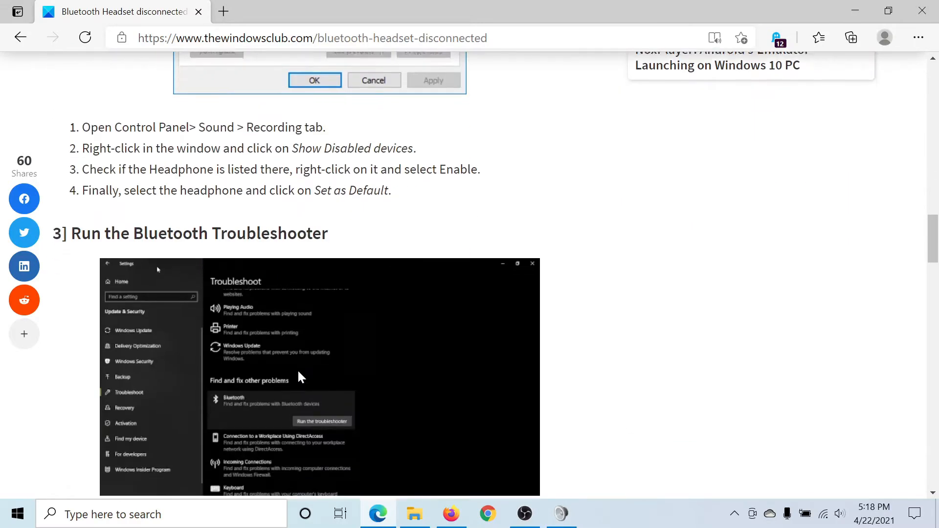
{"action": "scroll", "scroll_direction": "down", "scroll_amount": 3}
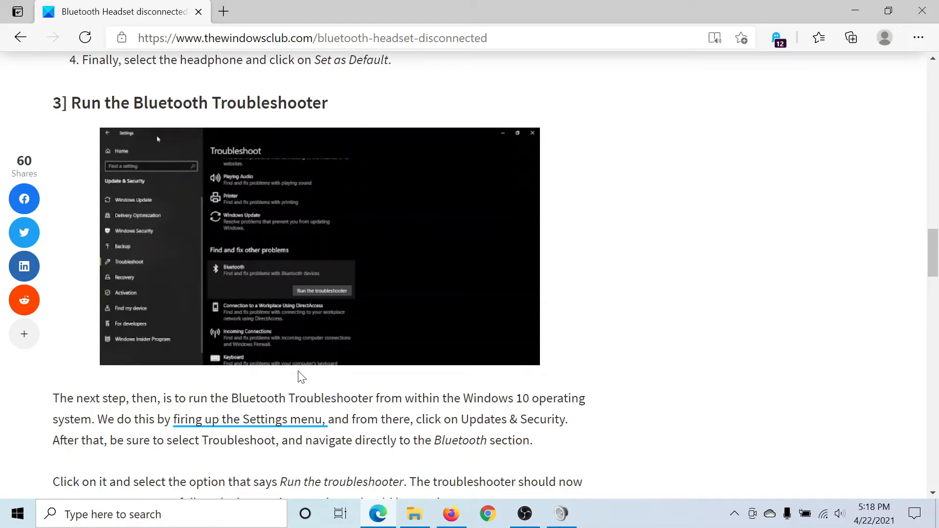
{"action": "left_click", "coordinate": [17, 514]}
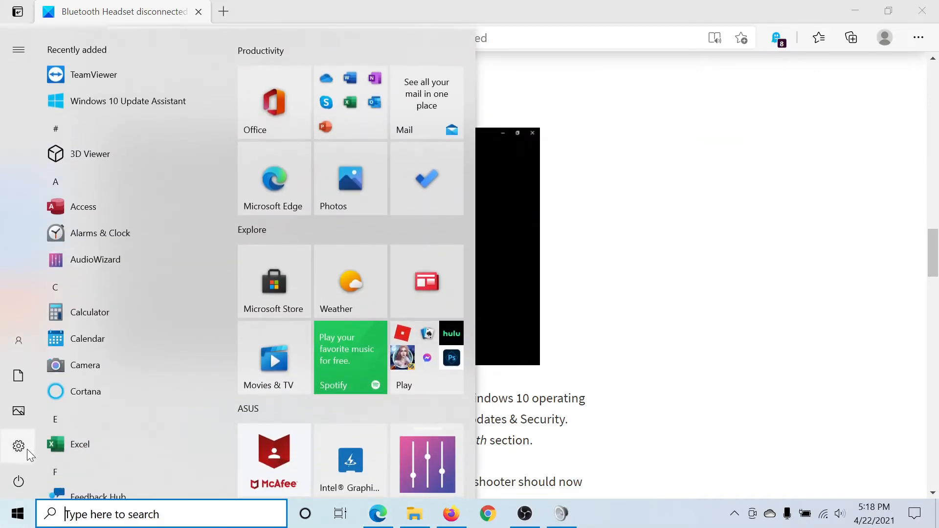
Step: Run the Bluetooth troubleshooter from Settings' Update & Security additional troubleshooters
{"action": "left_click", "coordinate": [19, 446]}
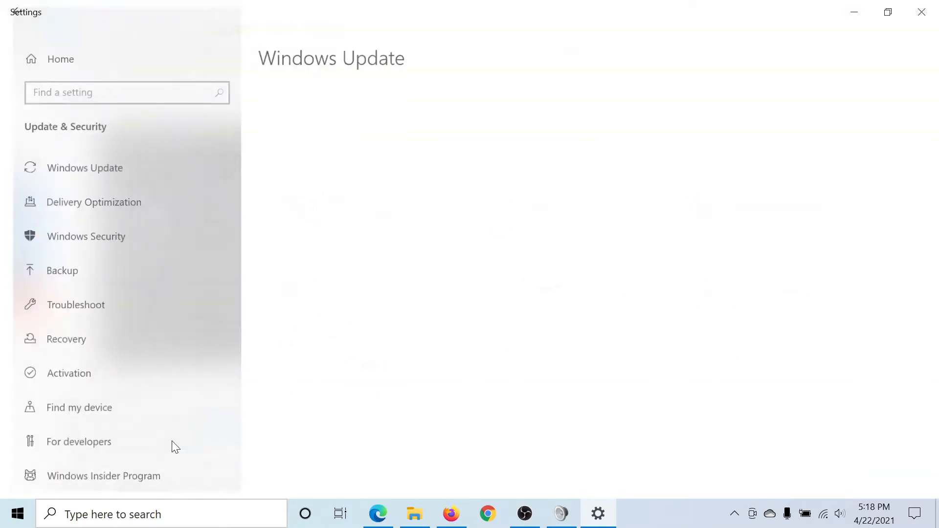
{"action": "left_click", "coordinate": [75, 304]}
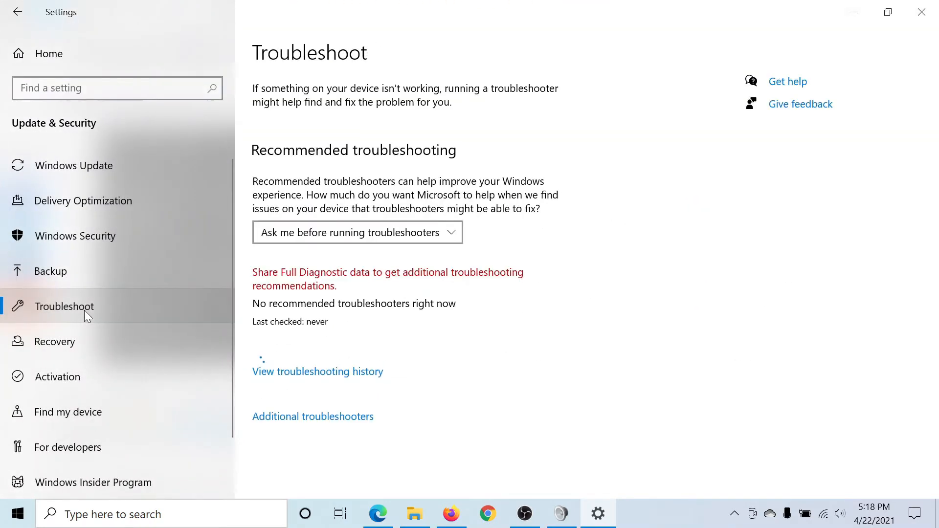
{"action": "left_click", "coordinate": [312, 416]}
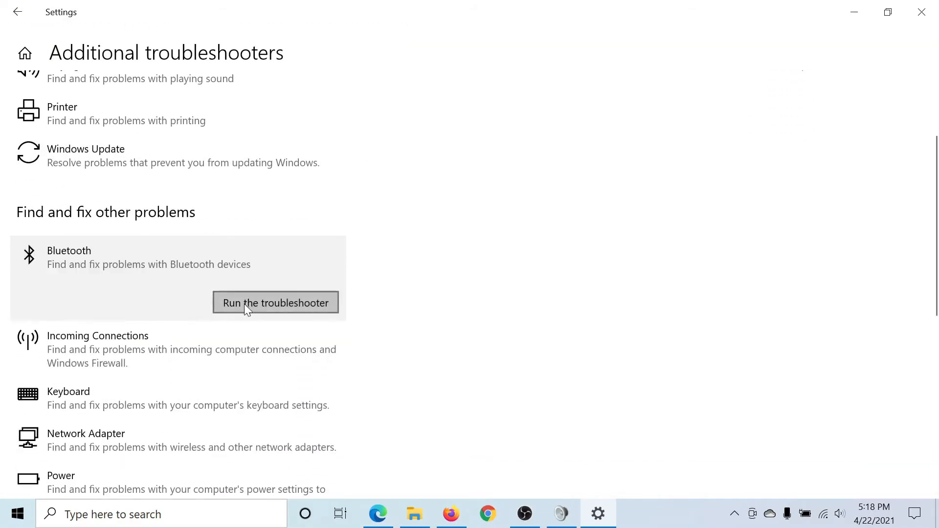
{"action": "mouse_move", "coordinate": [259, 309]}
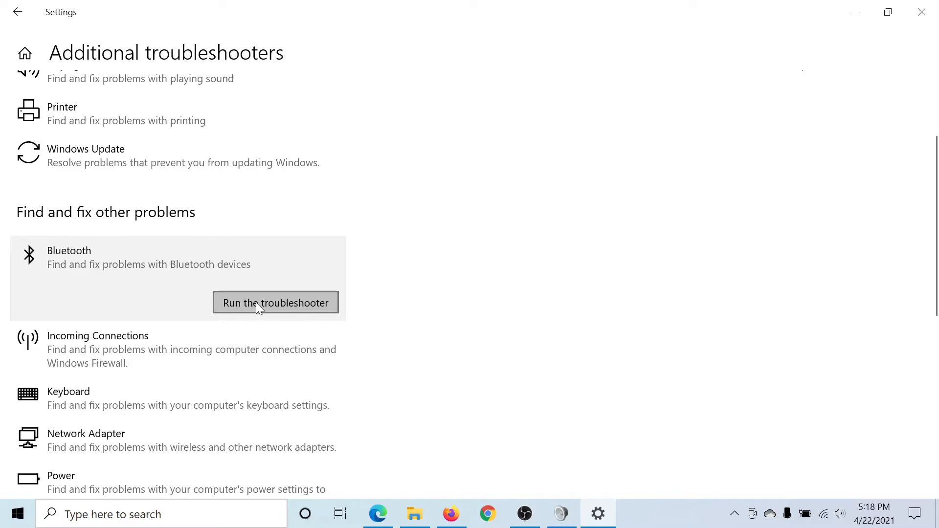
{"action": "left_click", "coordinate": [377, 514]}
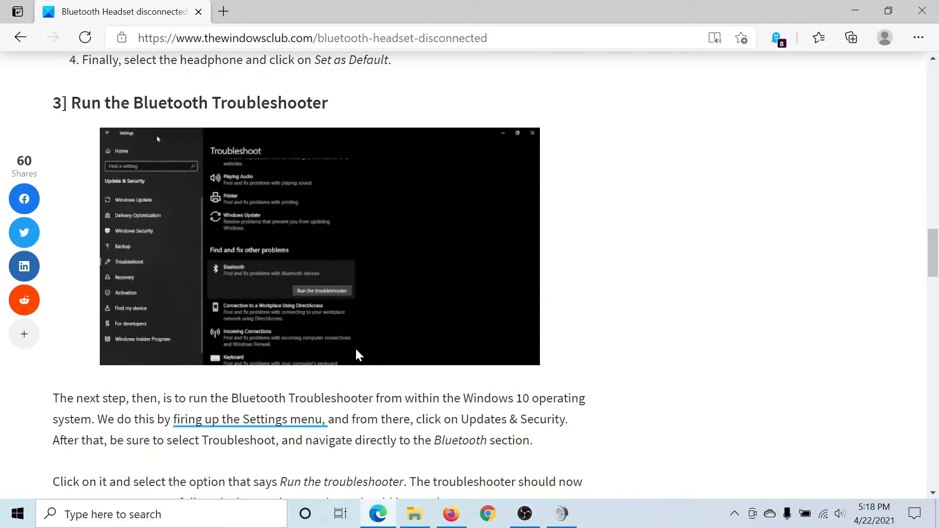
Step: Launch devmgmt.msc from the Run dialog
{"action": "key", "text": "Win+r"}
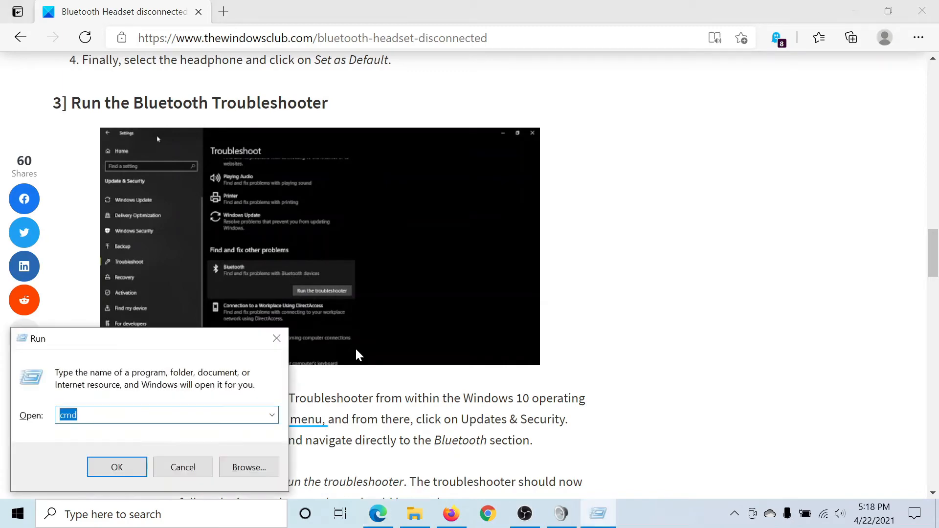
{"action": "type", "text": "dev"}
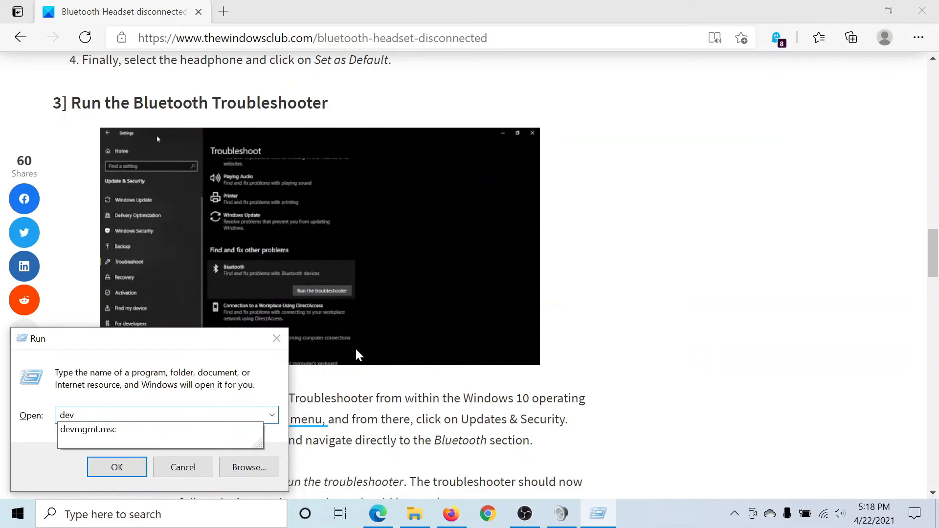
{"action": "left_click", "coordinate": [88, 430]}
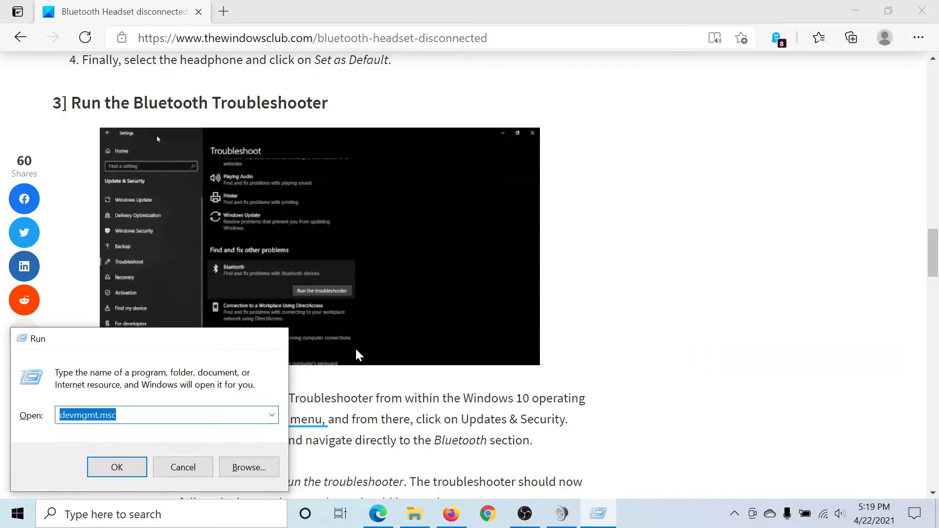
{"action": "left_click", "coordinate": [116, 467]}
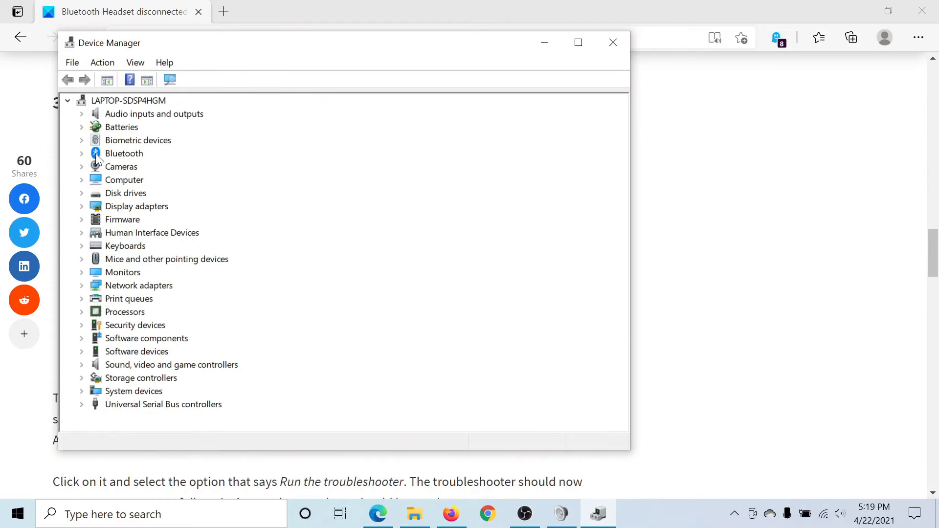
Step: Expand Bluetooth and choose Update driver for Bluetooth Device (RFCOMM Protocol TDI)
{"action": "left_click", "coordinate": [81, 153]}
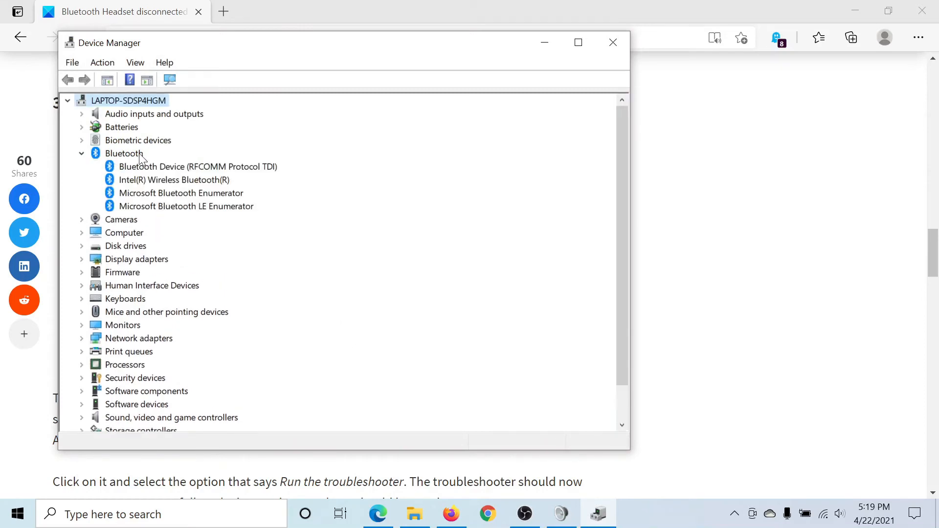
{"action": "mouse_move", "coordinate": [155, 174]}
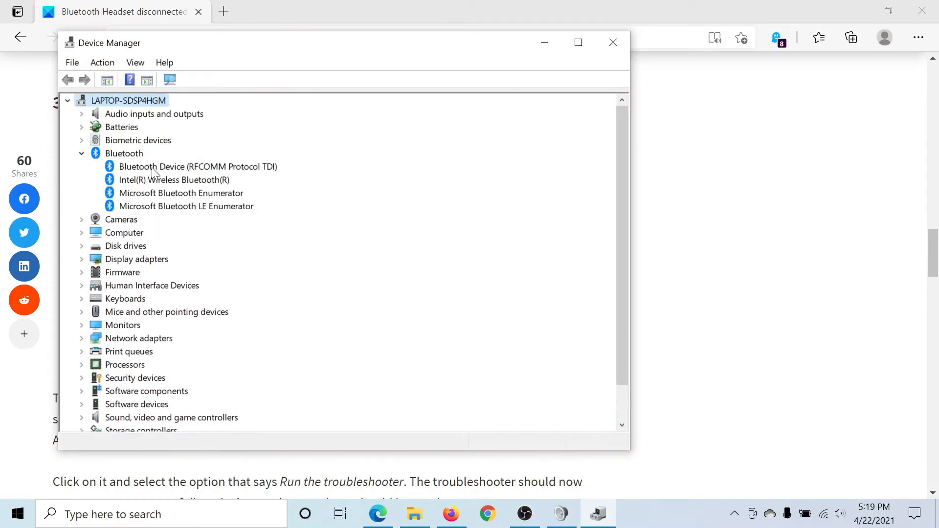
{"action": "right_click", "coordinate": [198, 166]}
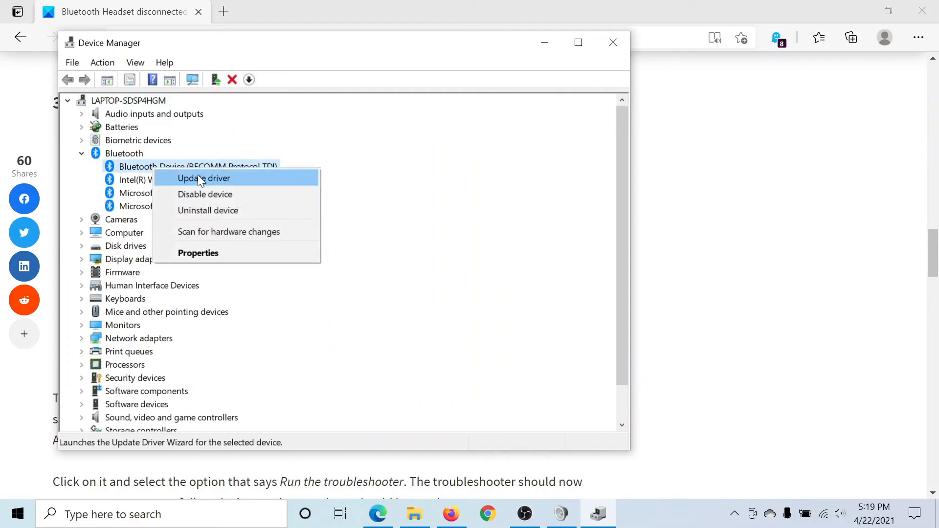
{"action": "left_click", "coordinate": [203, 178]}
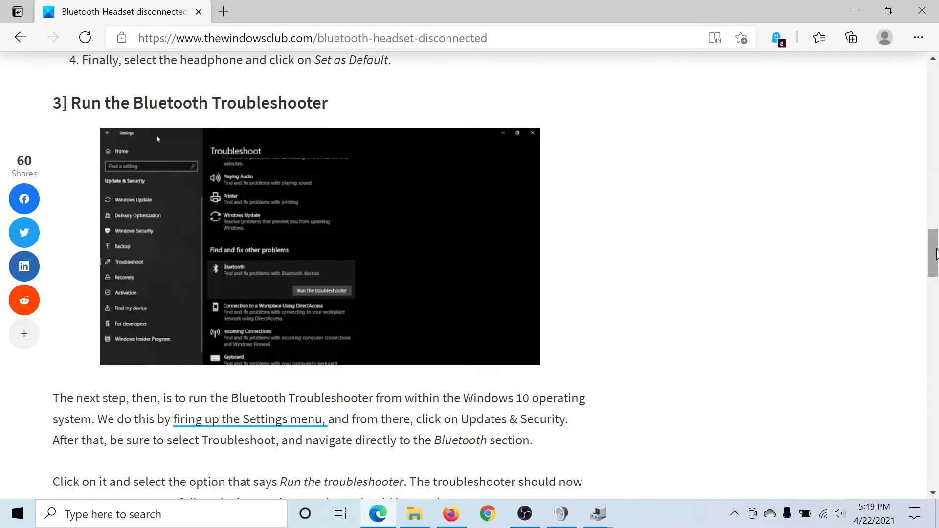
Step: Scroll the Bluetooth headset article back up to its title and introduction
{"action": "scroll", "scroll_direction": "up", "scroll_amount": 3}
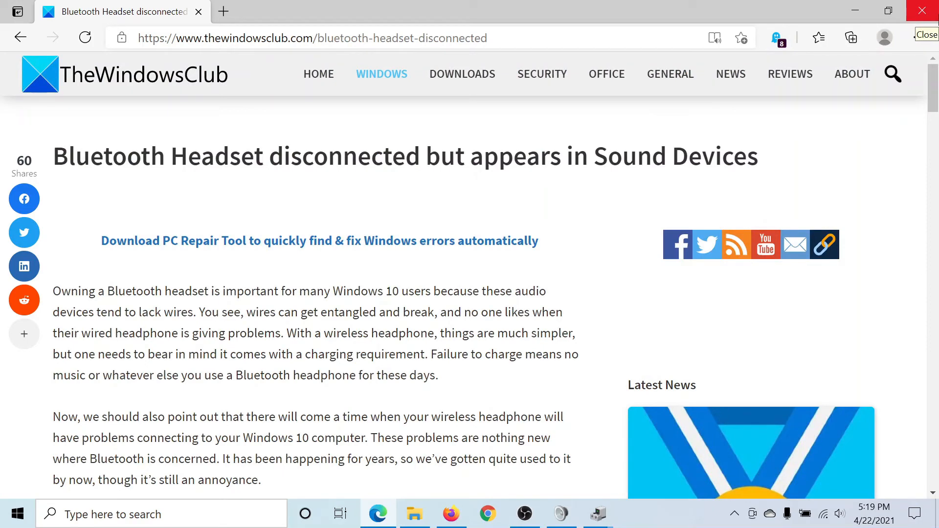
{"action": "mouse_move", "coordinate": [920, 37]}
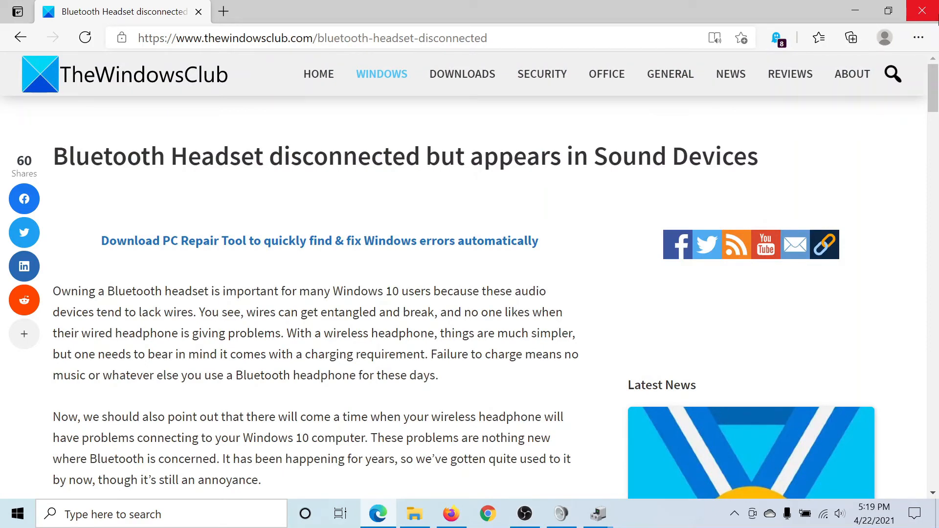